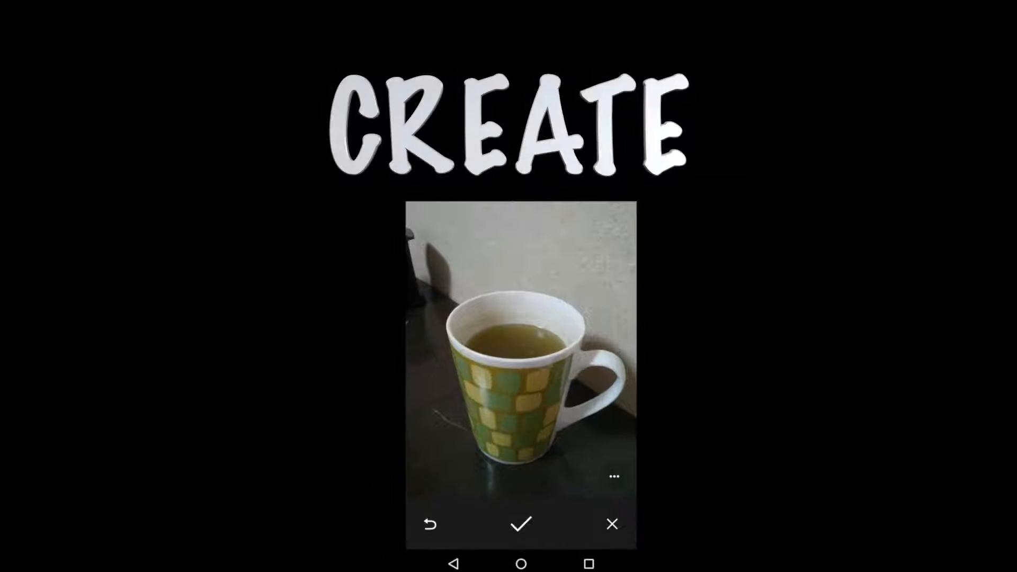
Duplicate the mPreviewCaptureSession field and mPreviewCaptureCallback block below the originals
{"action": "left_click", "coordinate": [520, 524]}
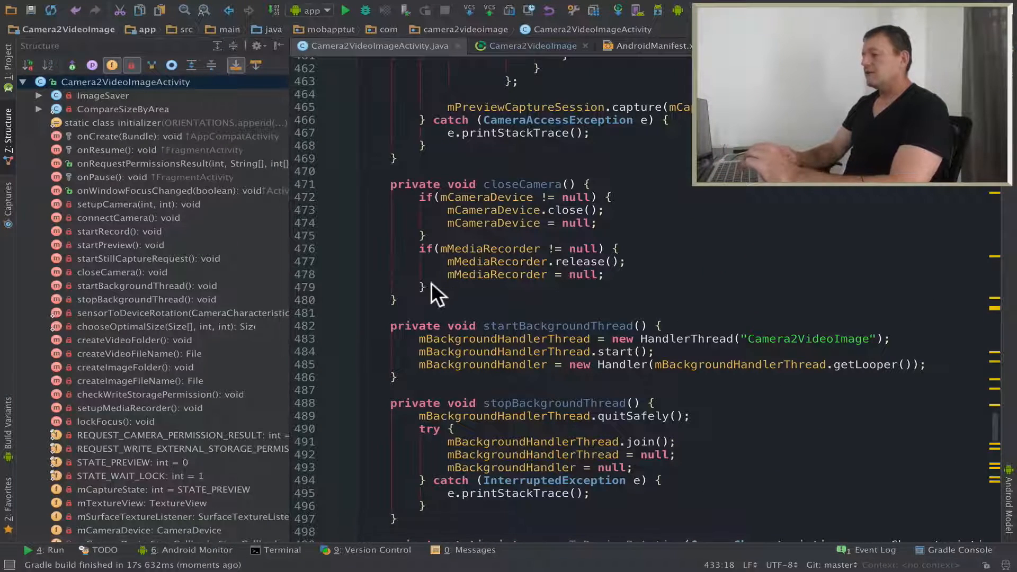
{"action": "mouse_move", "coordinate": [254, 308]}
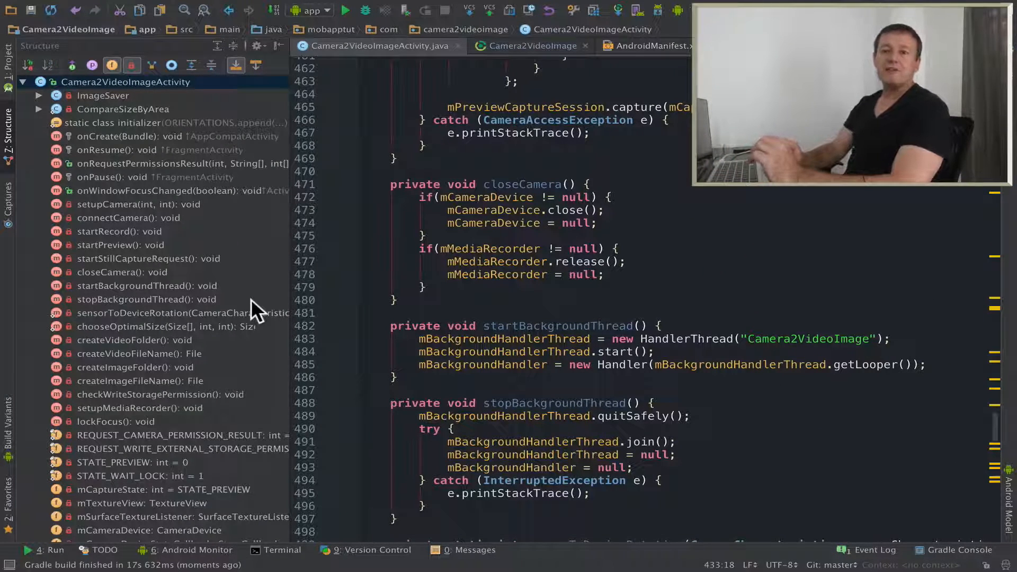
{"action": "mouse_move", "coordinate": [217, 334]}
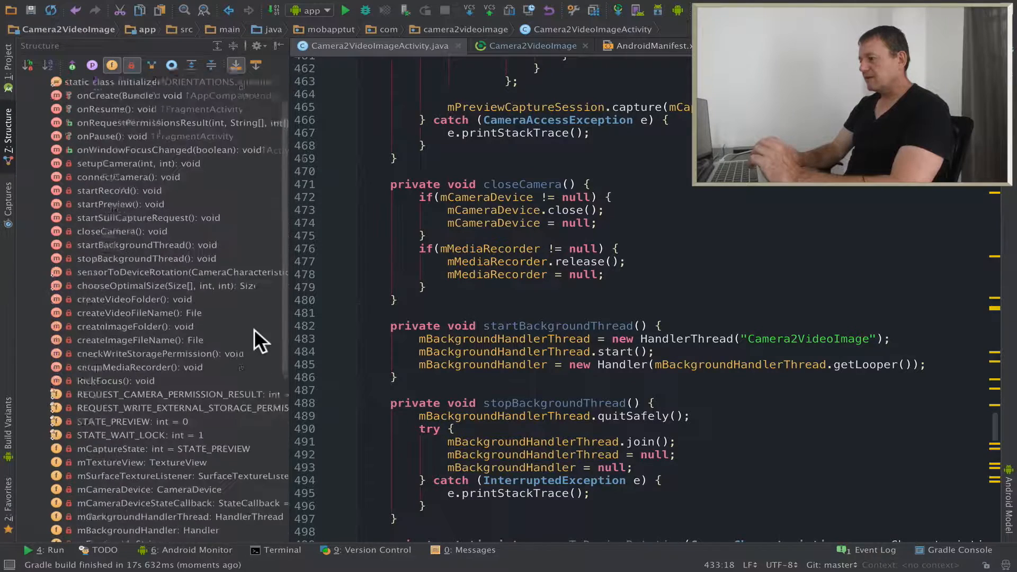
{"action": "scroll", "scroll_direction": "down", "scroll_amount": 3}
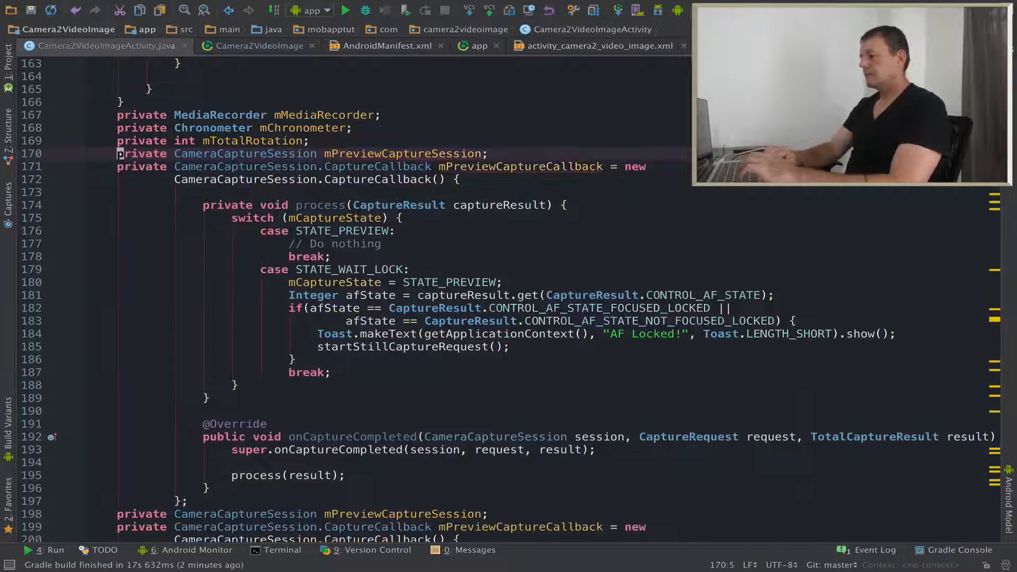
Rename the copies to mRecordCaptureSession and mRecordCaptureCallback, then check where they're used
{"action": "scroll", "scroll_direction": "down", "scroll_amount": 3}
{"action": "type", "text": "R"}
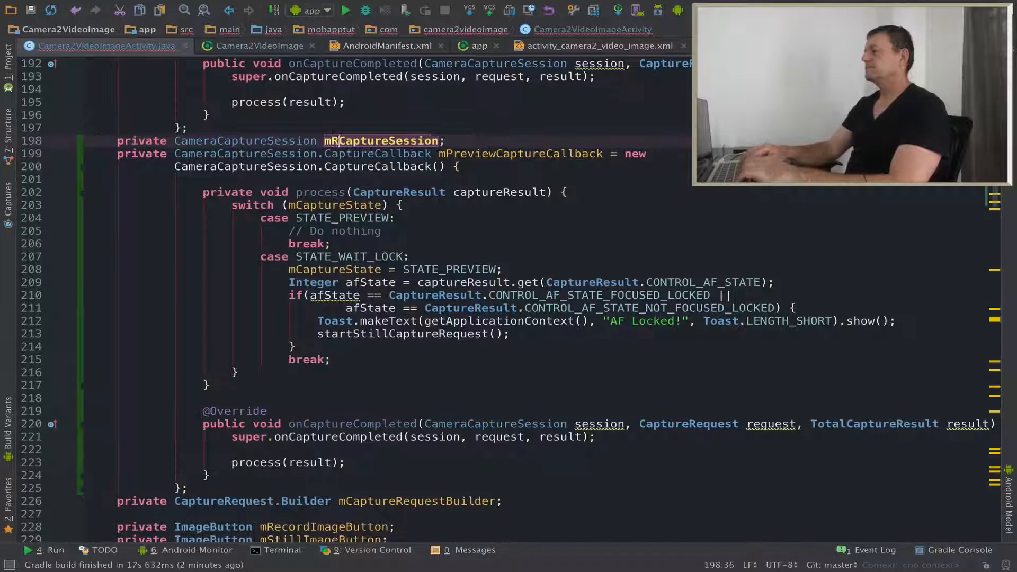
{"action": "type", "text": "ecord"}
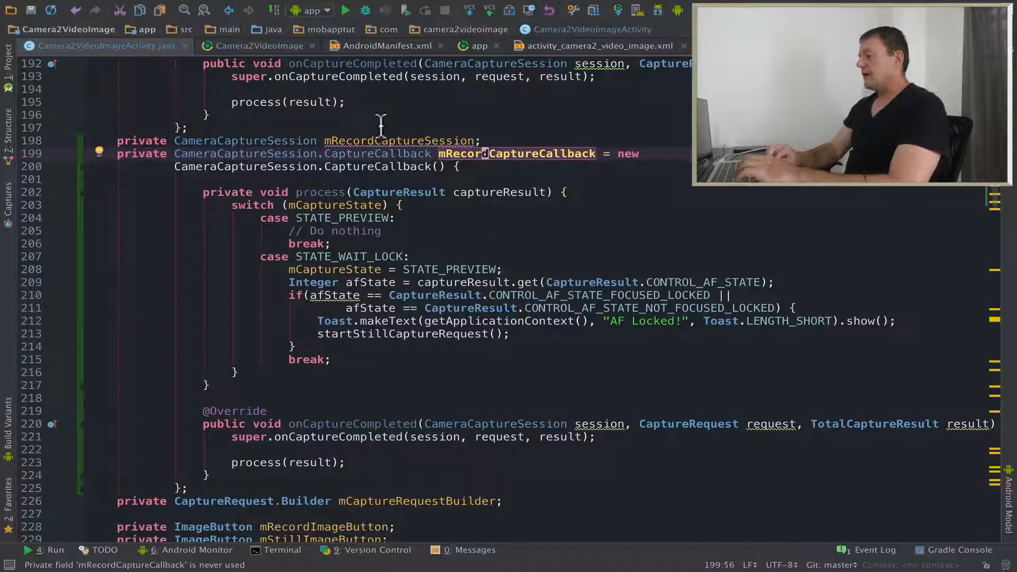
{"action": "mouse_move", "coordinate": [567, 218]}
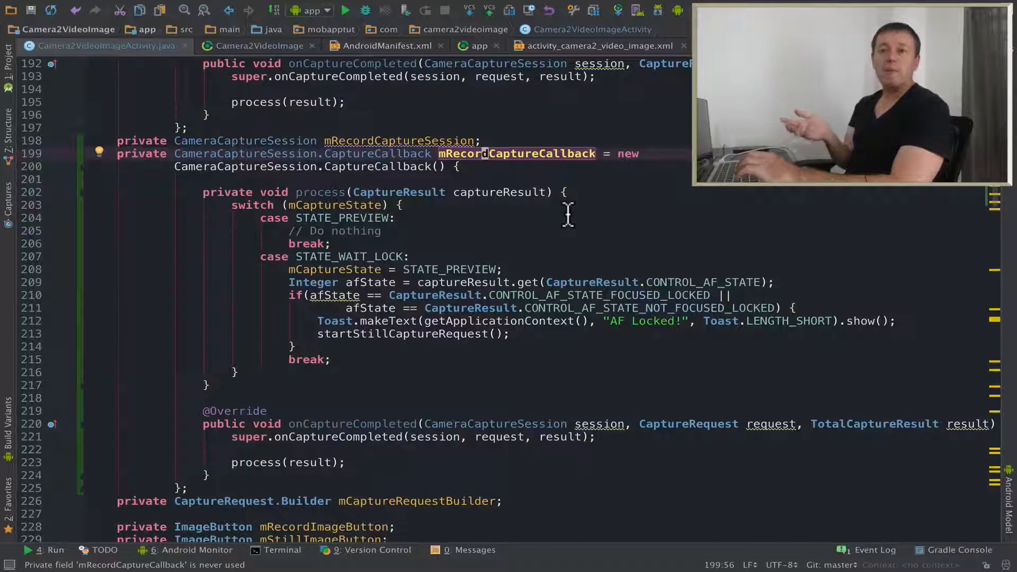
{"action": "mouse_move", "coordinate": [399, 141]}
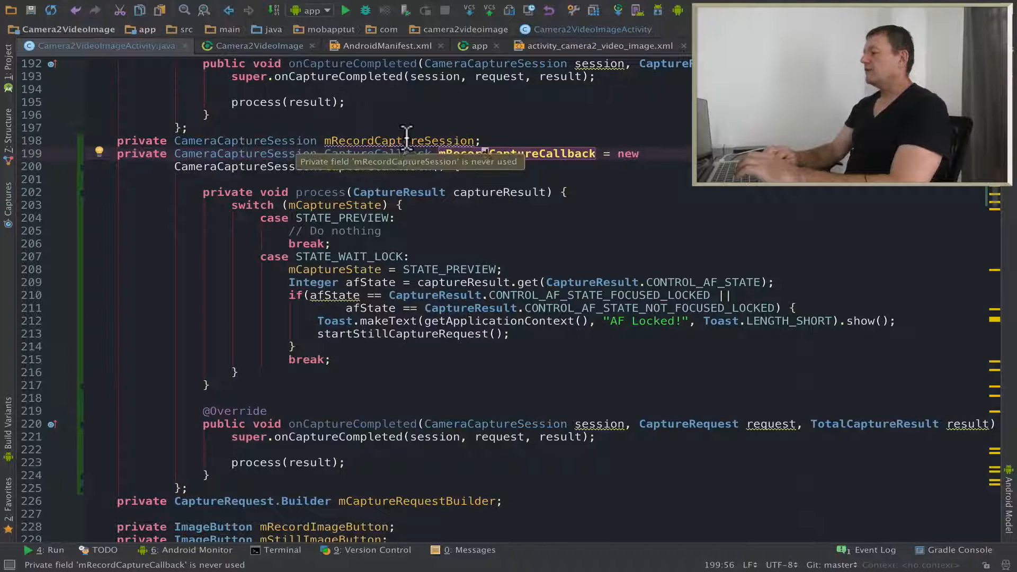
{"action": "left_click", "coordinate": [398, 141]}
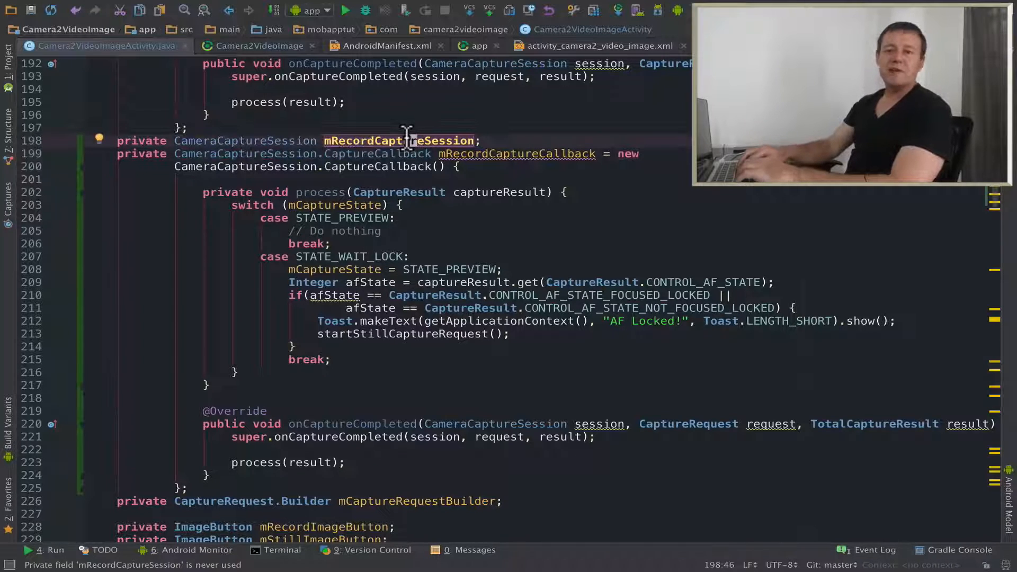
{"action": "type", "text": "still"}
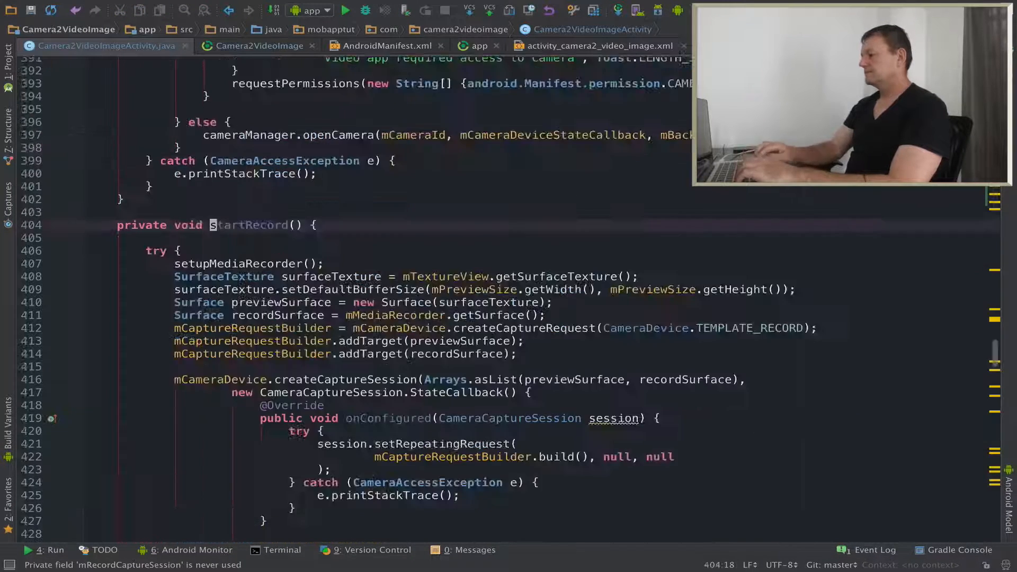
In startRecord, store mRecordCaptureSession, repeat requests on it, and add the image reader surface
{"action": "scroll", "scroll_direction": "down", "scroll_amount": 3}
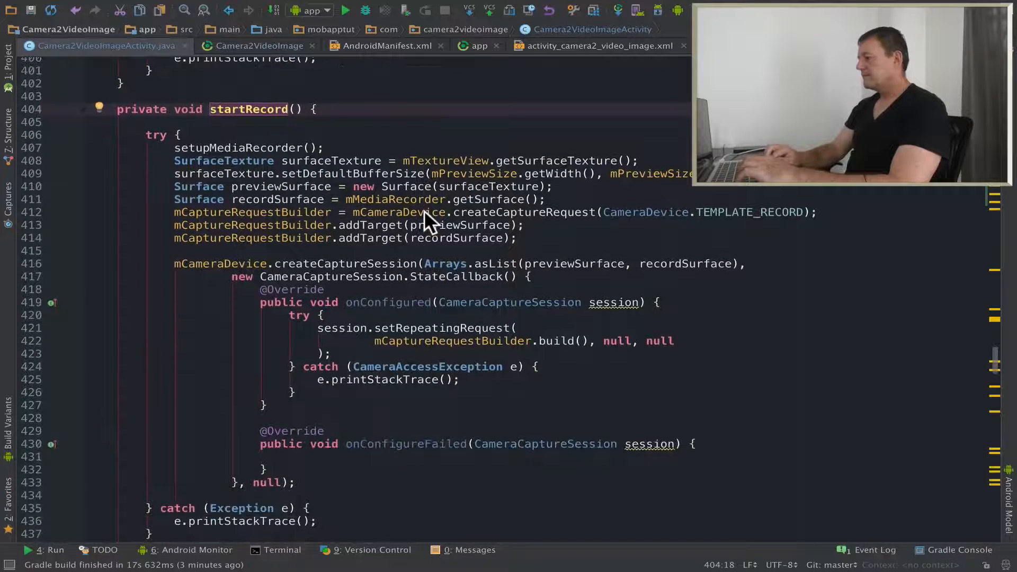
{"action": "mouse_move", "coordinate": [361, 307]}
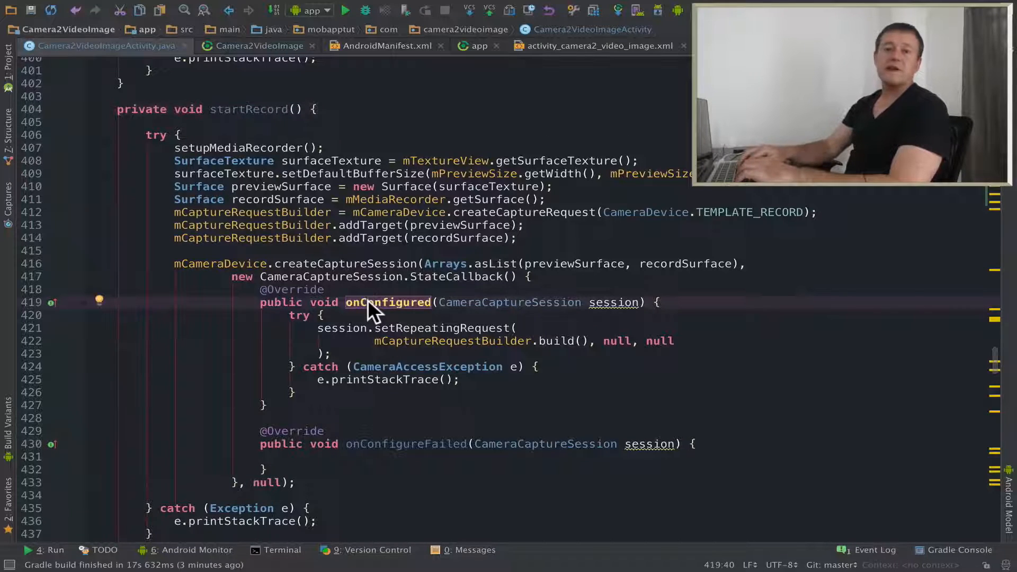
{"action": "key", "text": "enter"}
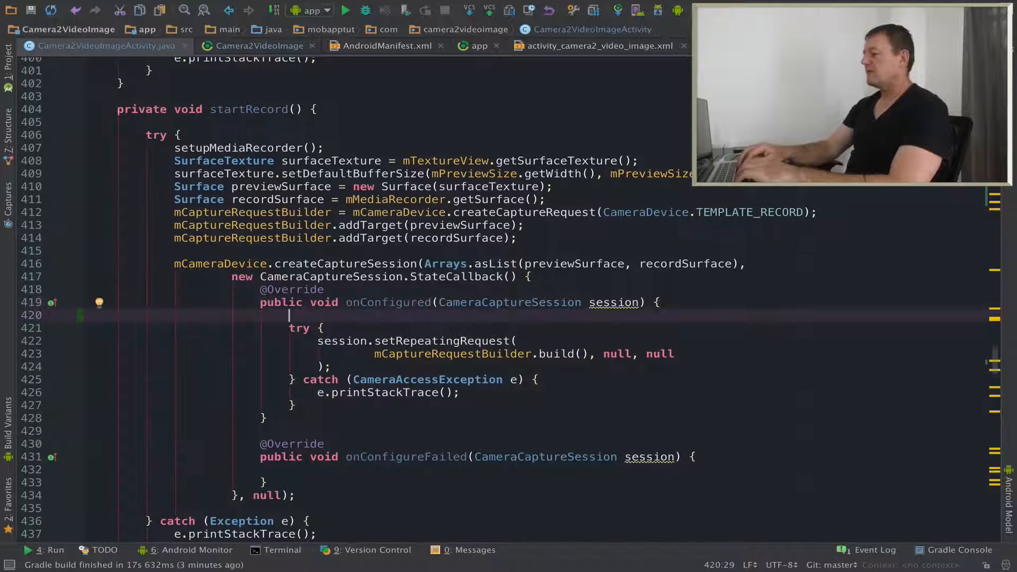
{"action": "type", "text": "mRecordCaptureSession"}
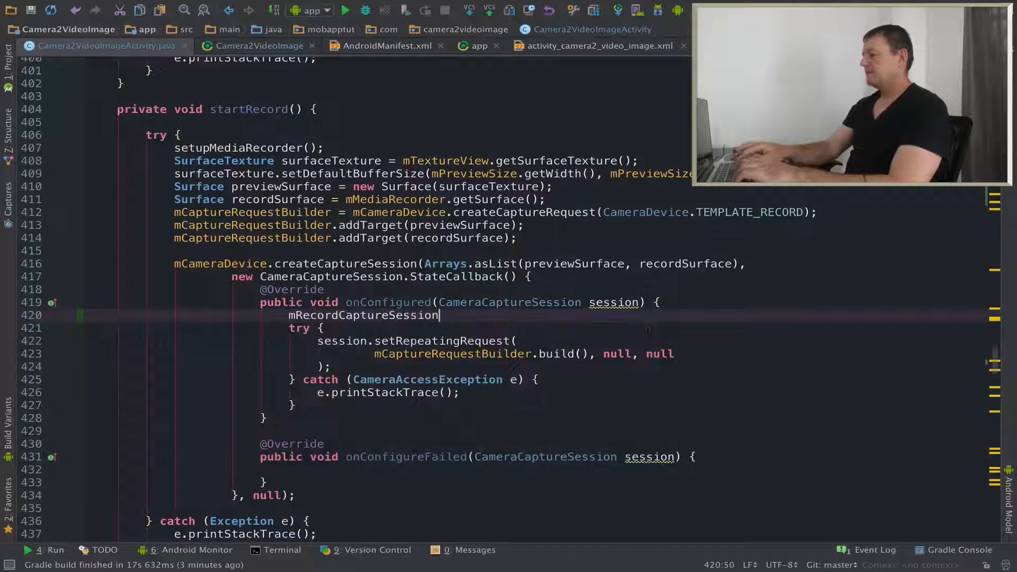
{"action": "type", "text": "= session;"}
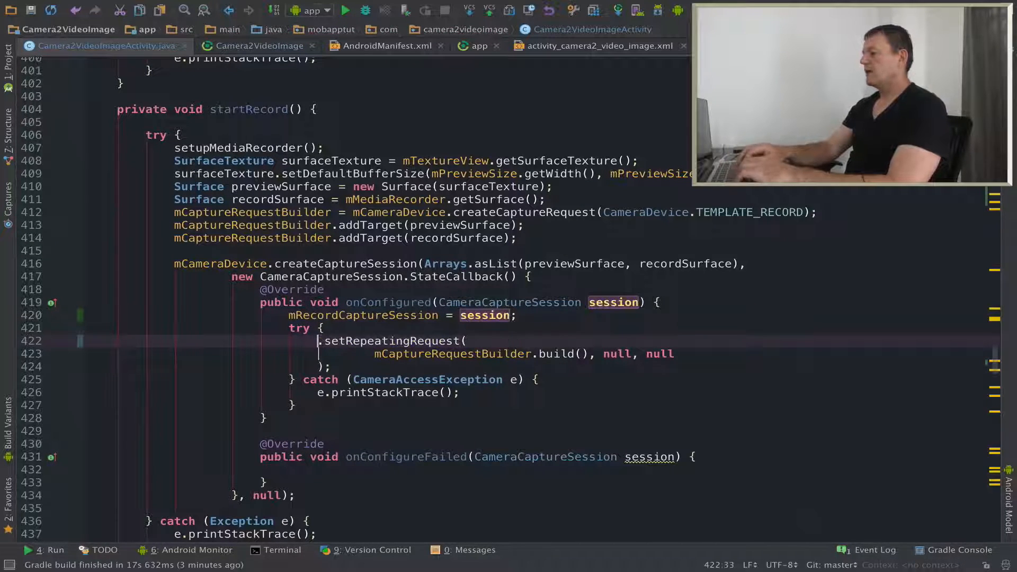
{"action": "type", "text": "mRecordCaptureSession"}
{"action": "left_click", "coordinate": [460, 264]}
{"action": "type", "text": ", mImageReader.getSurface("}
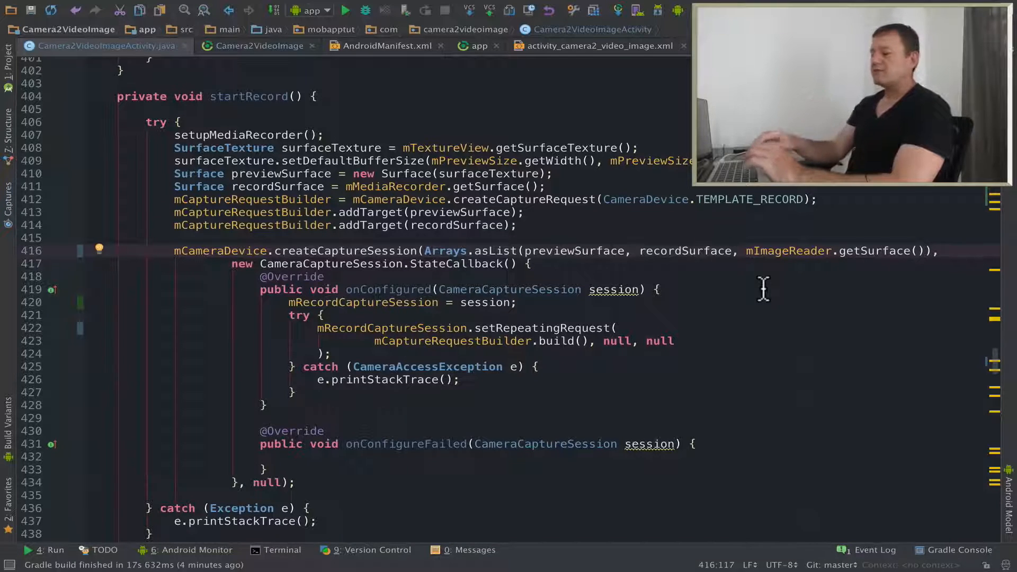
{"action": "type", "text": "startRecord();"}
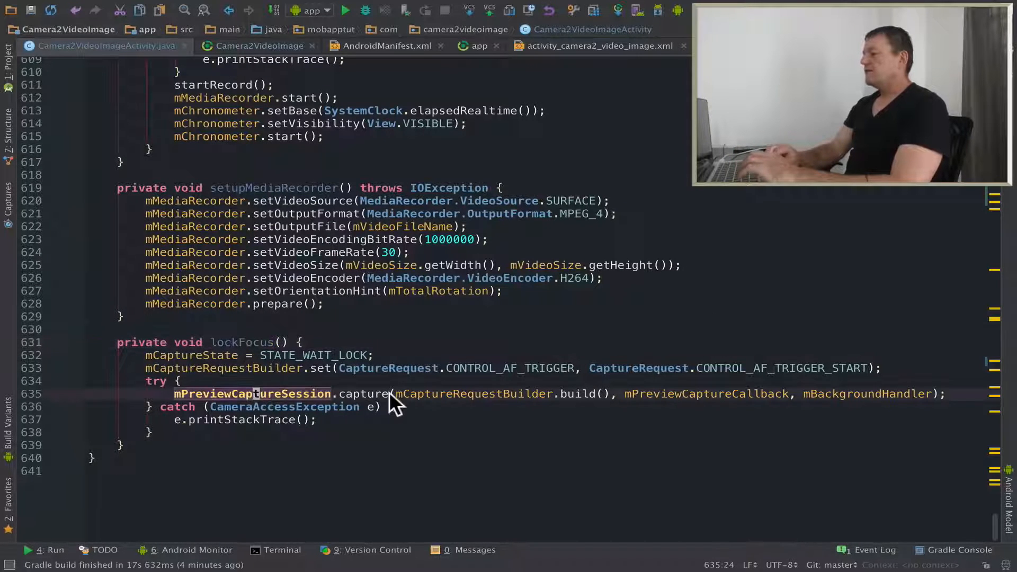
In lockFocus, capture via mRecordCaptureSession and mRecordCaptureCallback when mIsRecording, else the preview session
{"action": "type", "text": "if"}
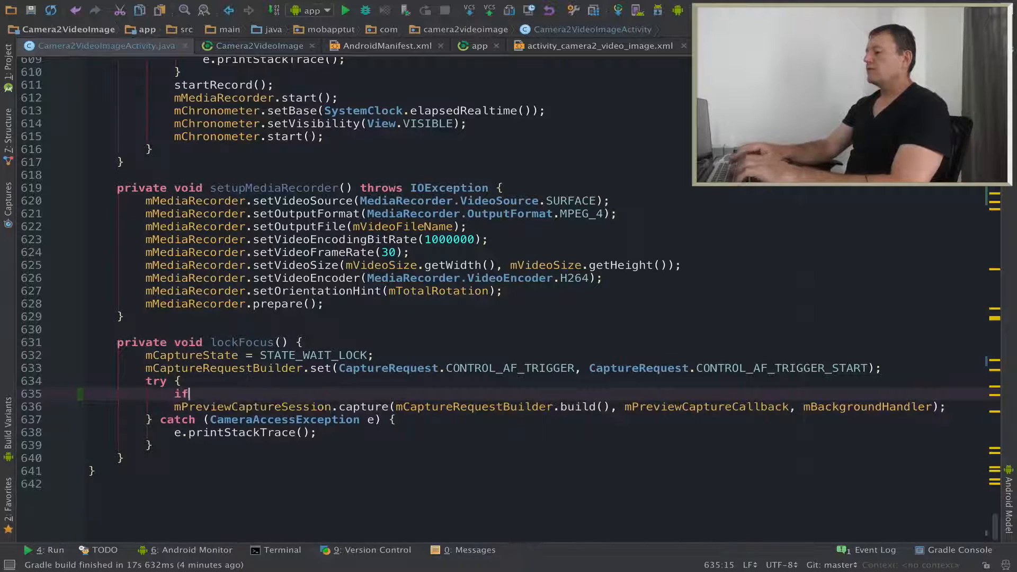
{"action": "type", "text": "mIsRecording)"}
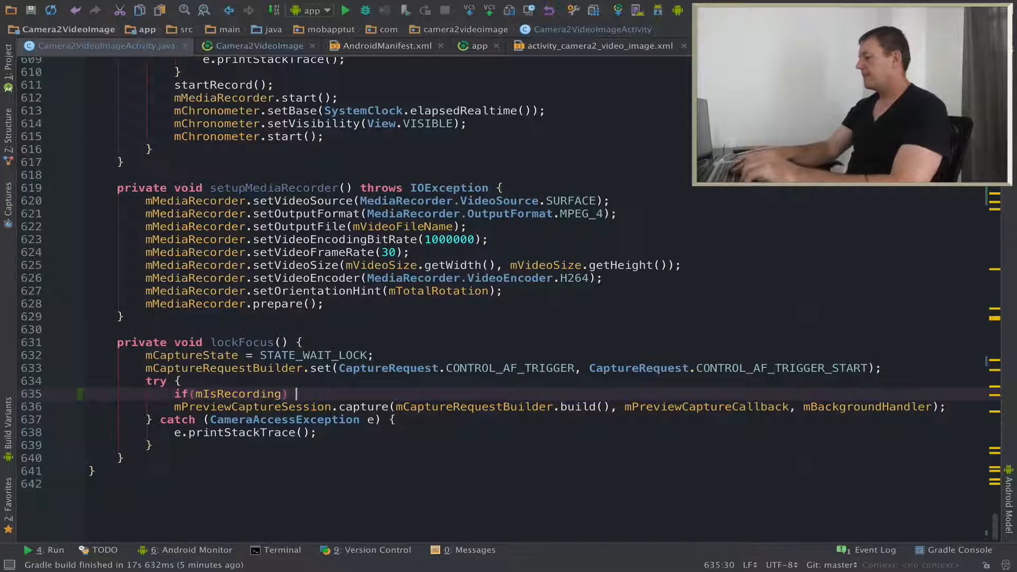
{"action": "type", "text": "{"}
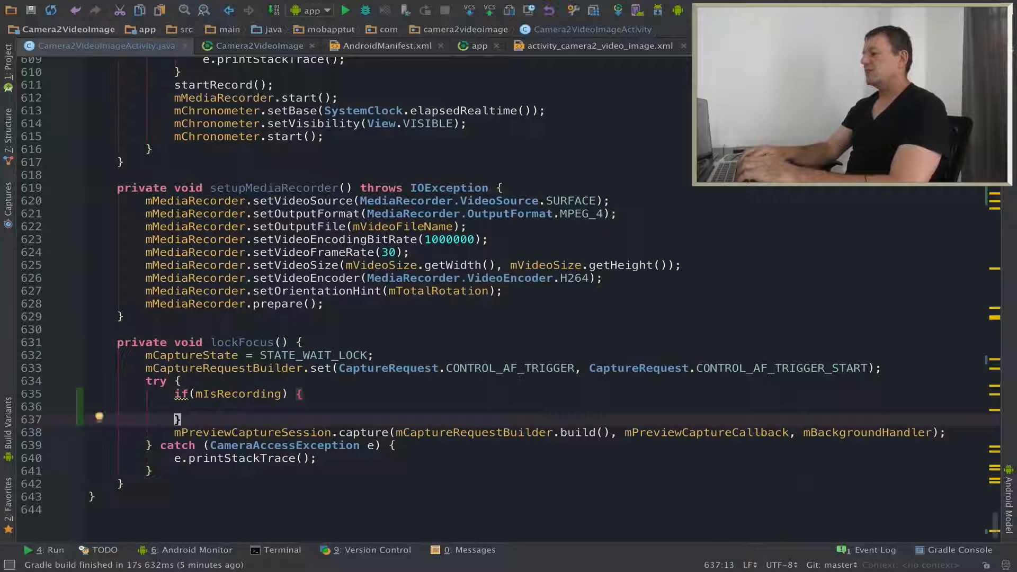
{"action": "type", "text": "else {"}
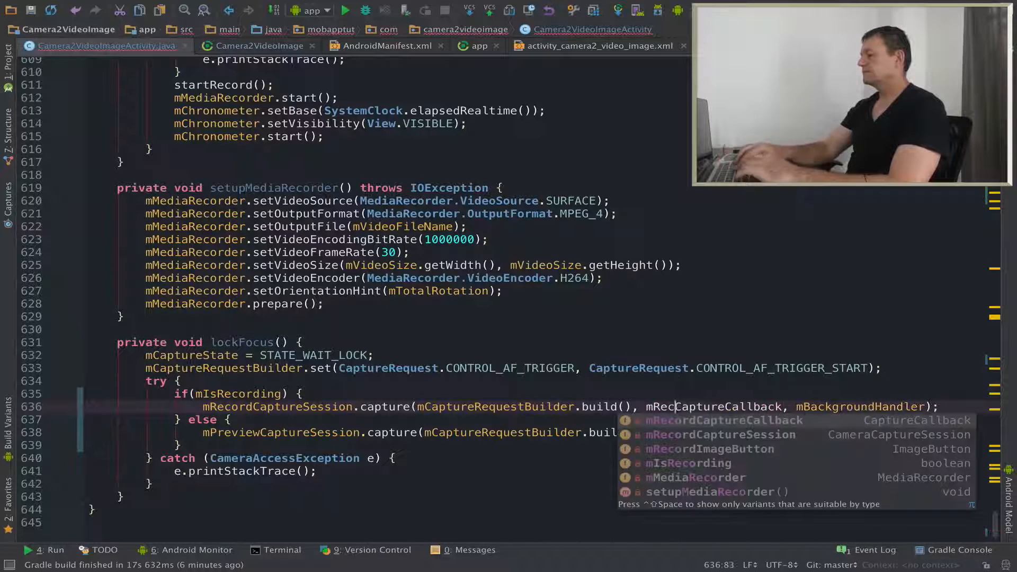
{"action": "key", "text": "Tab"}
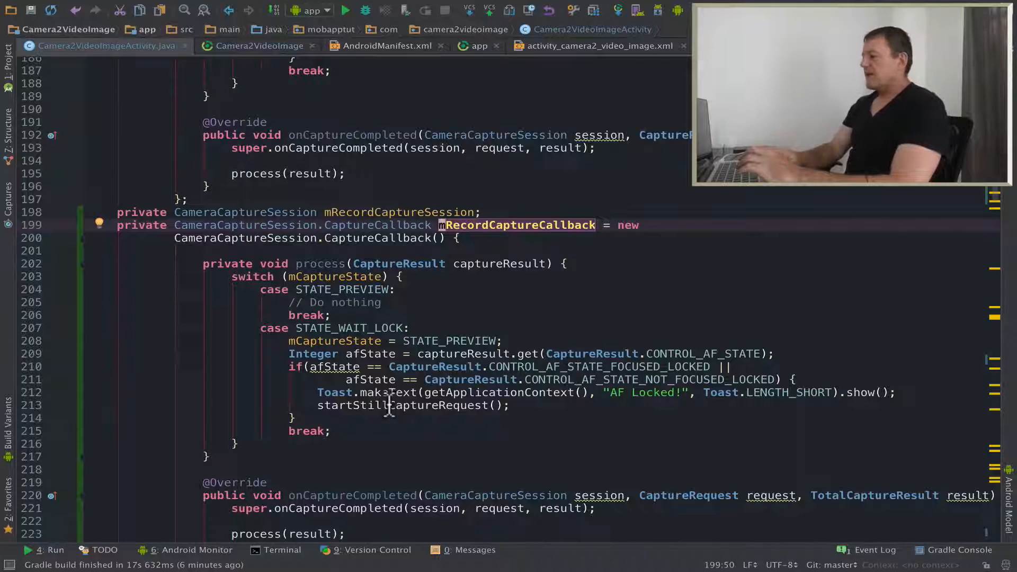
Jump to the startStillCaptureRequest declaration and open a blank line in its try block
{"action": "left_click", "coordinate": [402, 405]}
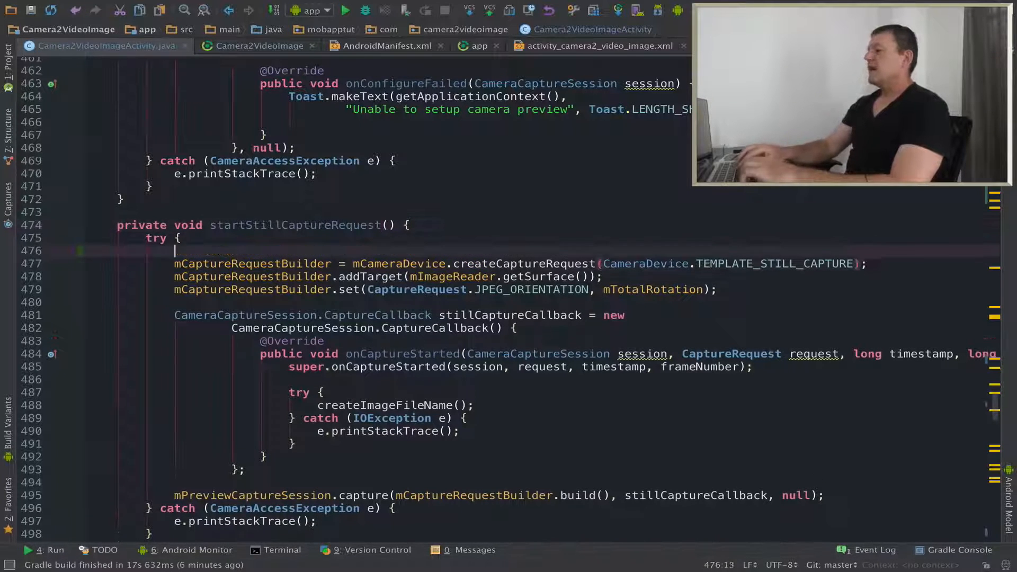
Use TEMPLATE_VIDEO_SNAPSHOT when mIsRecording, otherwise TEMPLATE_STILL_CAPTURE, in startStillCaptureRequest
{"action": "type", "text": "if(mIsRecording) {"}
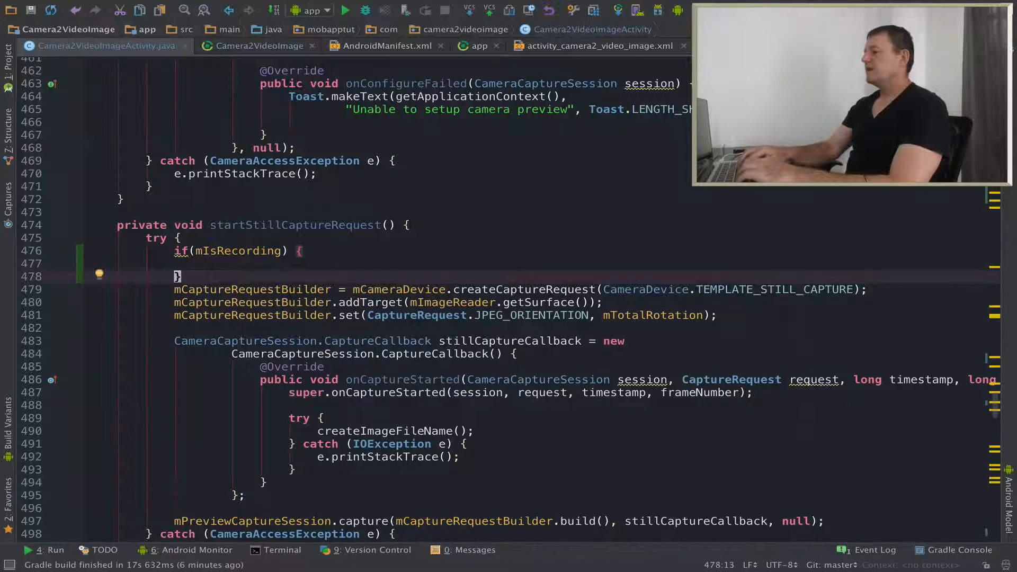
{"action": "type", "text": "else"}
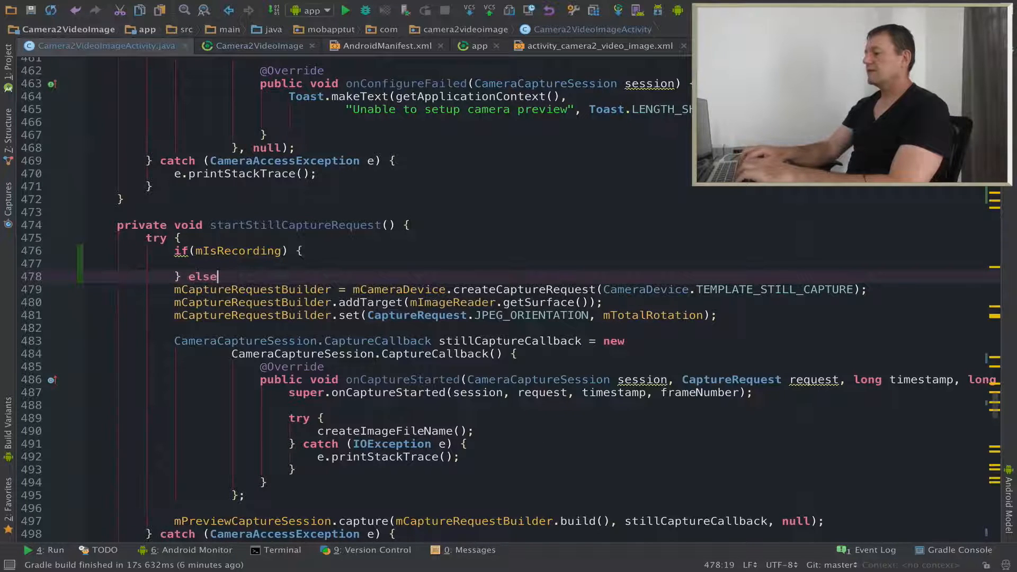
{"action": "type", "text": "{"}
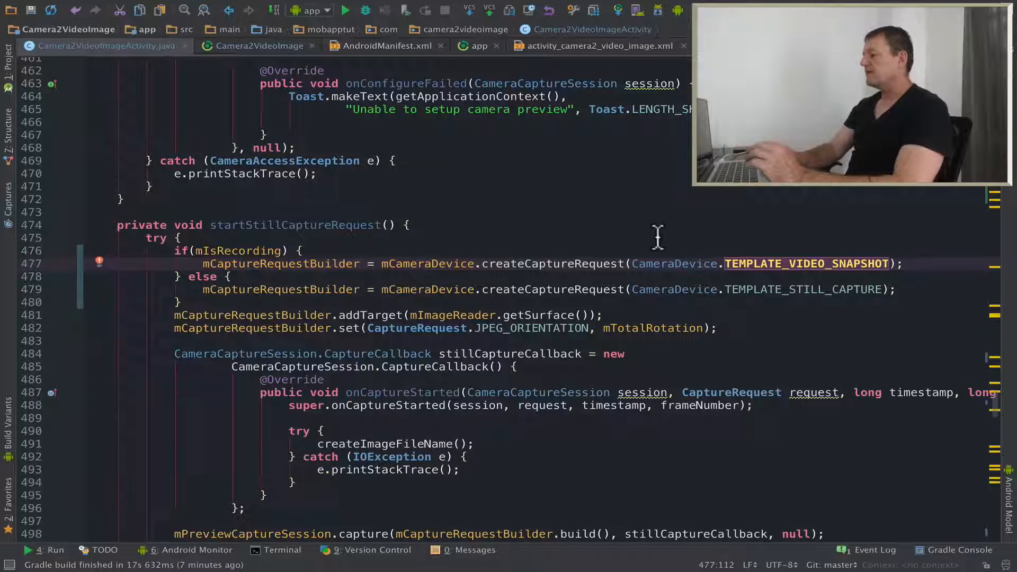
{"action": "scroll", "scroll_direction": "down", "scroll_amount": 3}
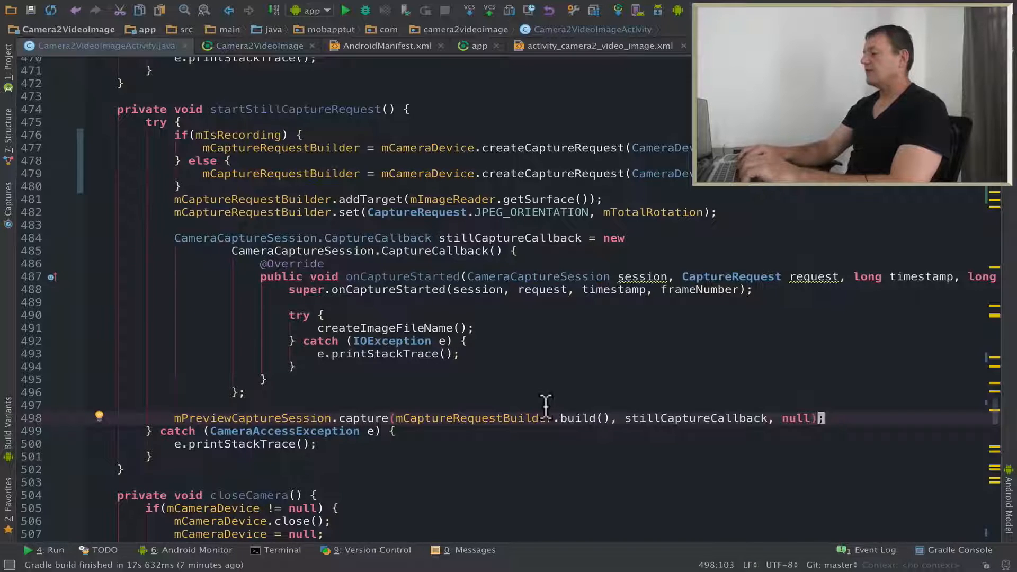
Capture on mRecordCaptureSession when mIsRecording, else mPreviewCaptureSession, both with stillCaptureCallback
{"action": "type", "text": "if("}
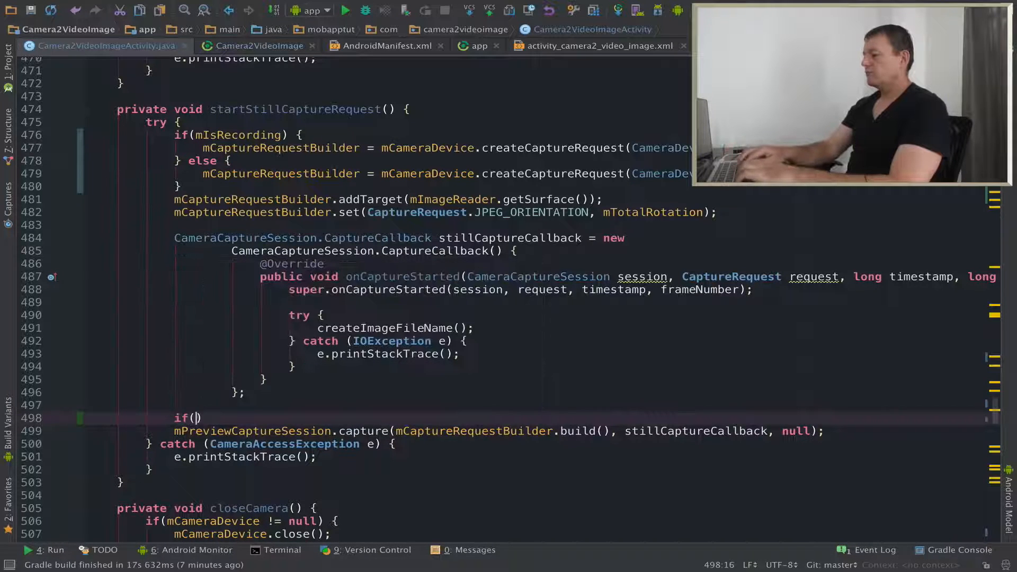
{"action": "type", "text": "mIsRecording"}
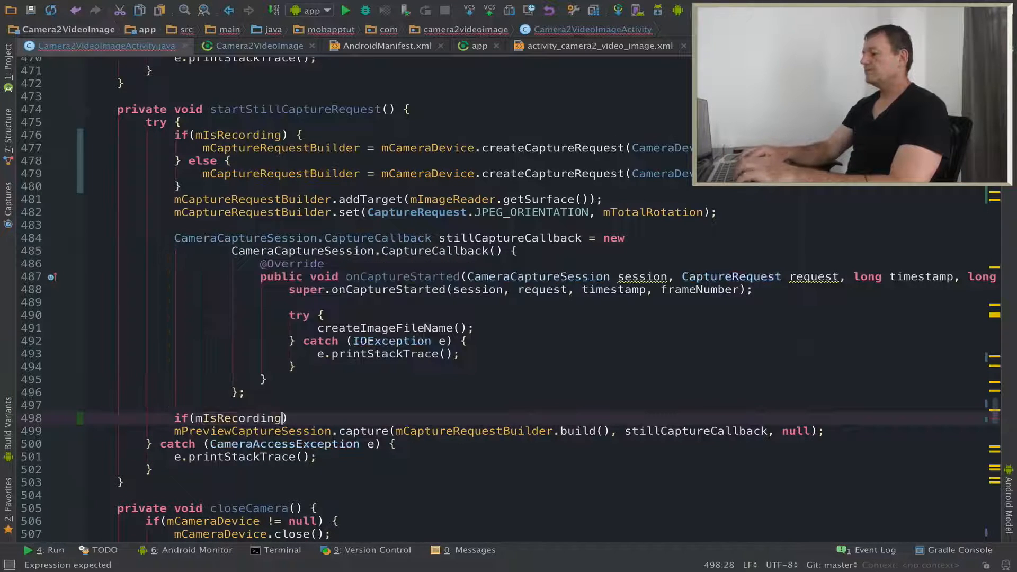
{"action": "type", "text": "{"}
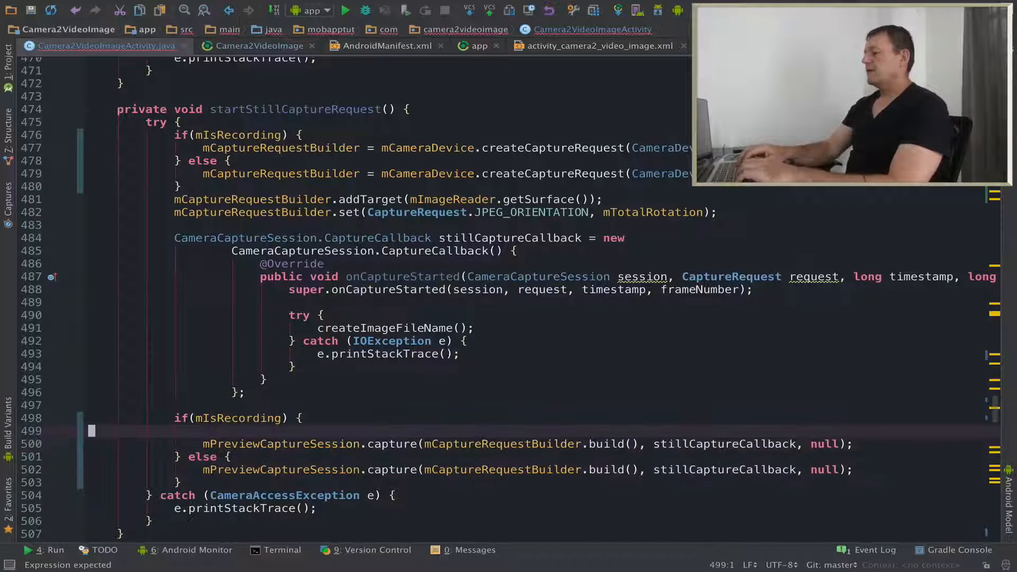
{"action": "key", "text": "Backspace"}
{"action": "type", "text": "Record"}
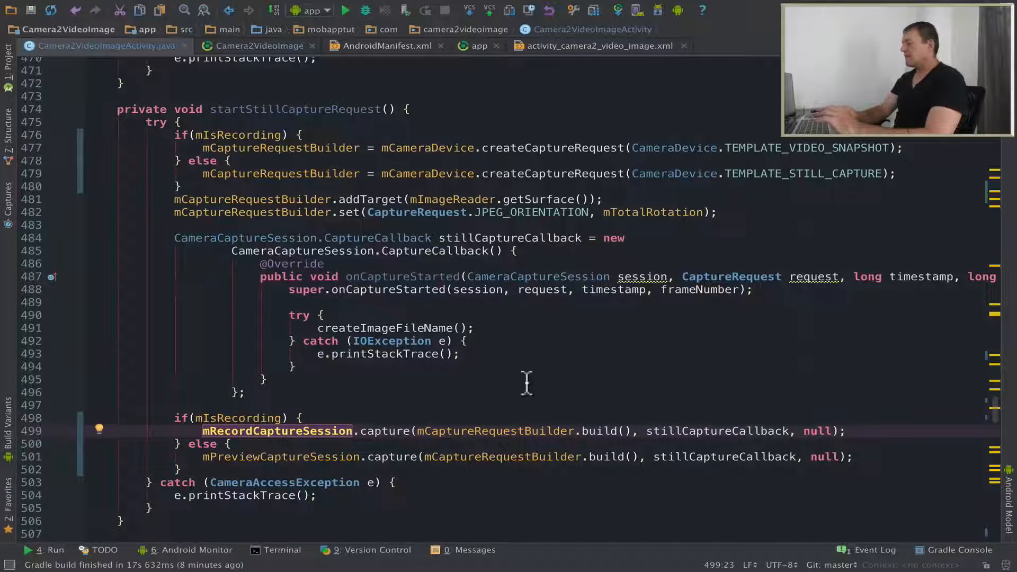
{"action": "mouse_move", "coordinate": [720, 428]}
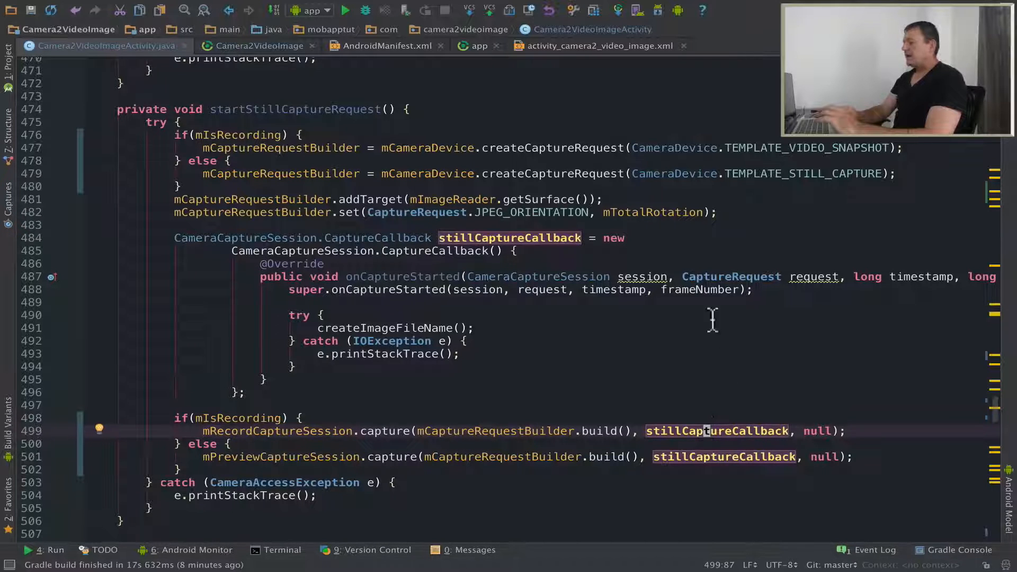
{"action": "mouse_move", "coordinate": [561, 318]}
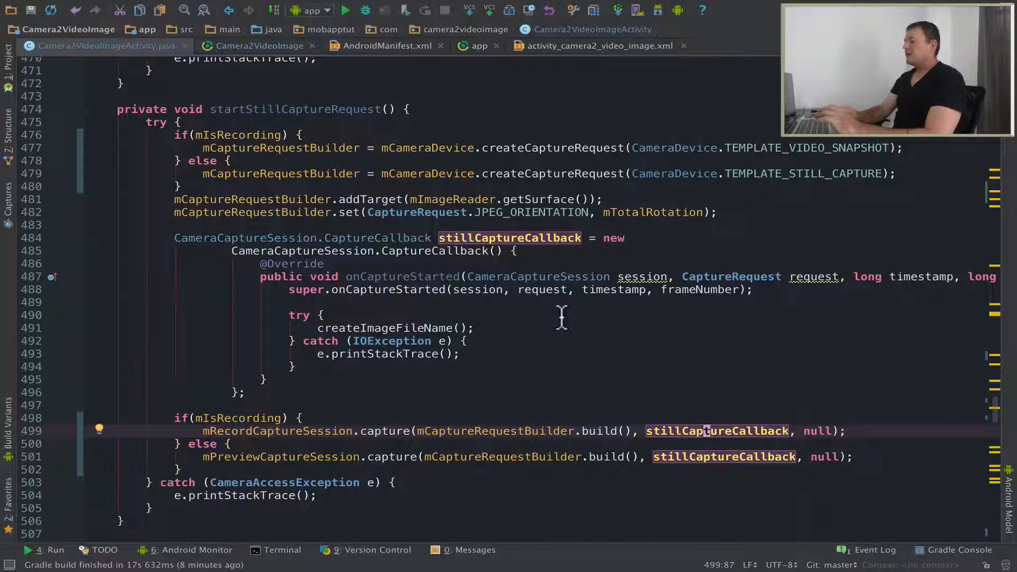
{"action": "mouse_move", "coordinate": [581, 318]}
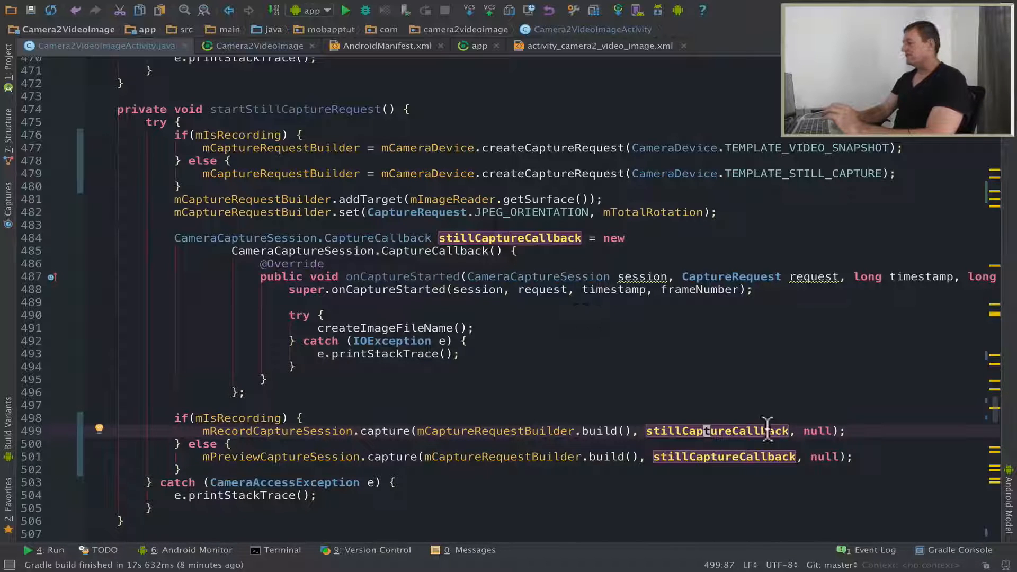
{"action": "mouse_move", "coordinate": [555, 352]}
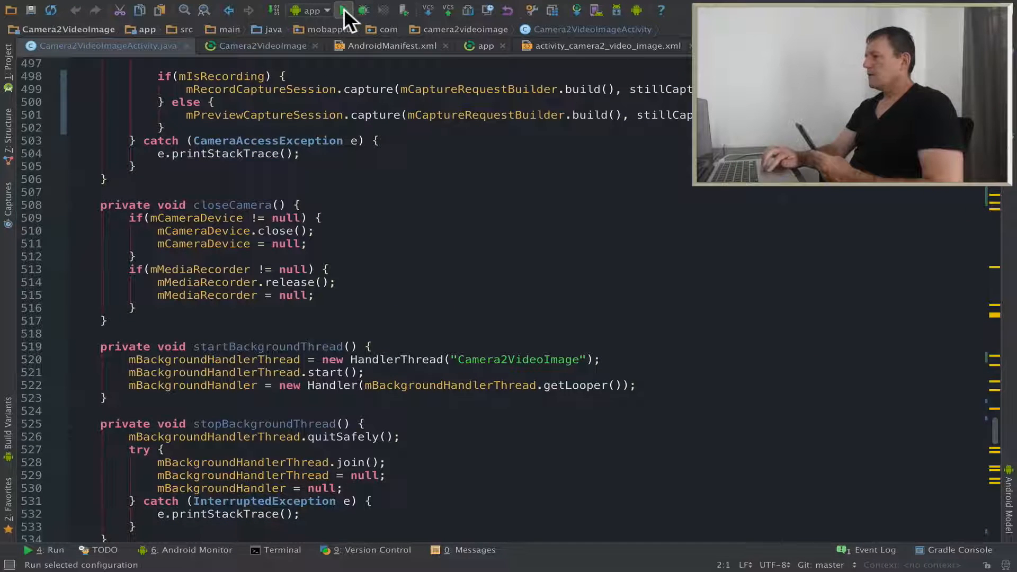
Run Camera2VideoImage on the Nexus 5X and show the Android Monitor logcat
{"action": "left_click", "coordinate": [343, 10]}
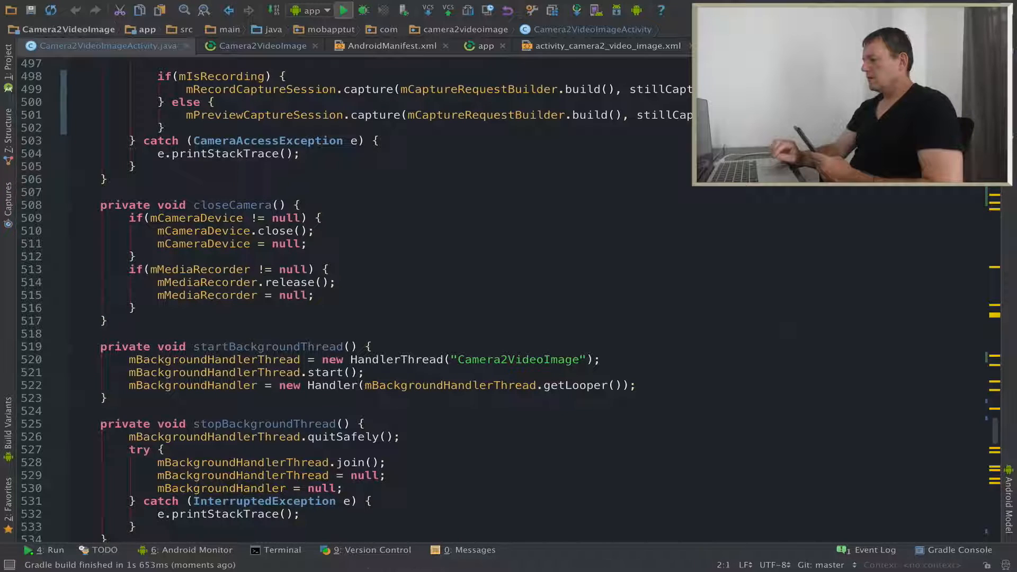
{"action": "left_click", "coordinate": [191, 549]}
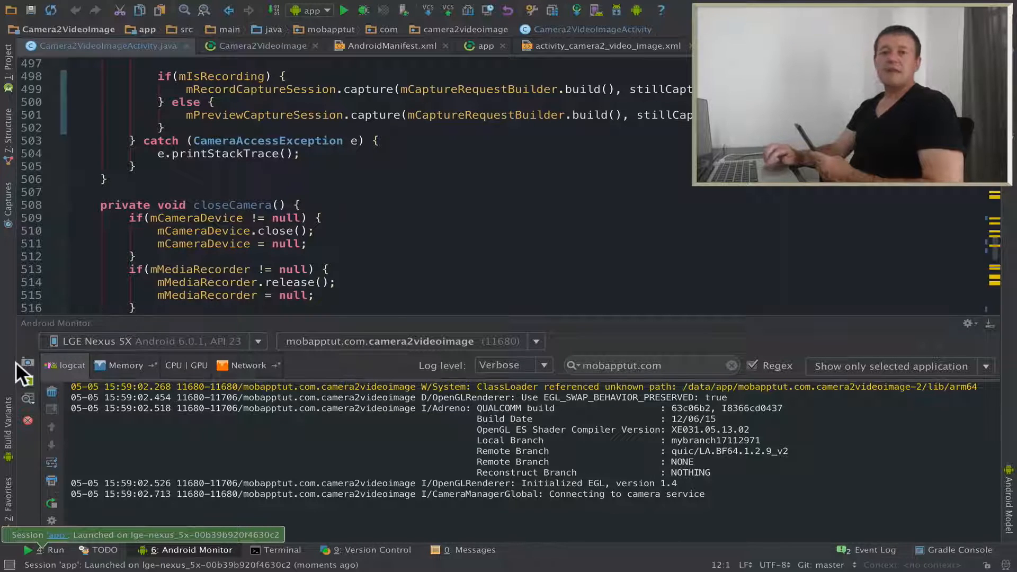
Start a screen recording of the phone at the default bit rate of 4
{"action": "left_click", "coordinate": [27, 381]}
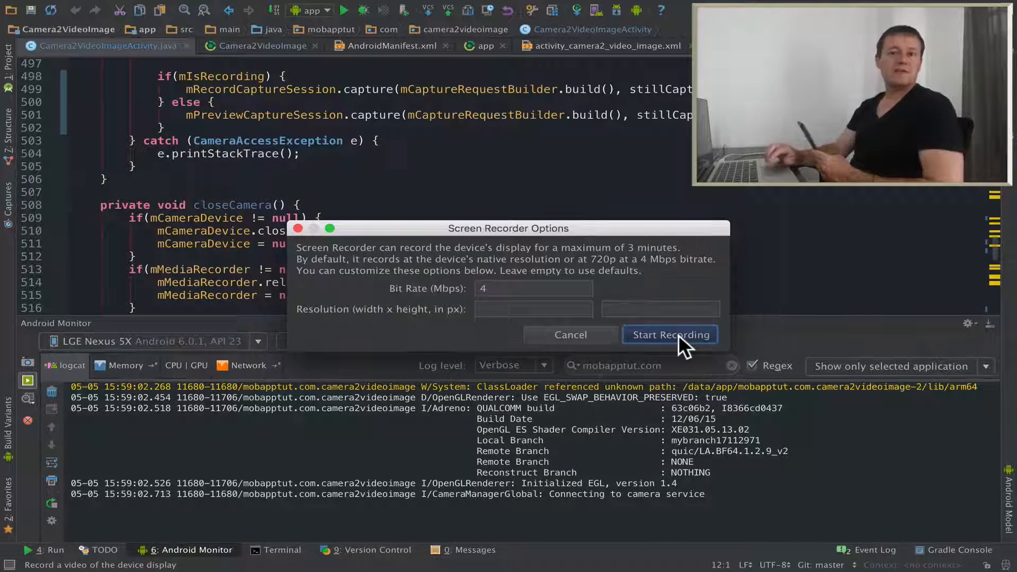
{"action": "left_click", "coordinate": [670, 334]}
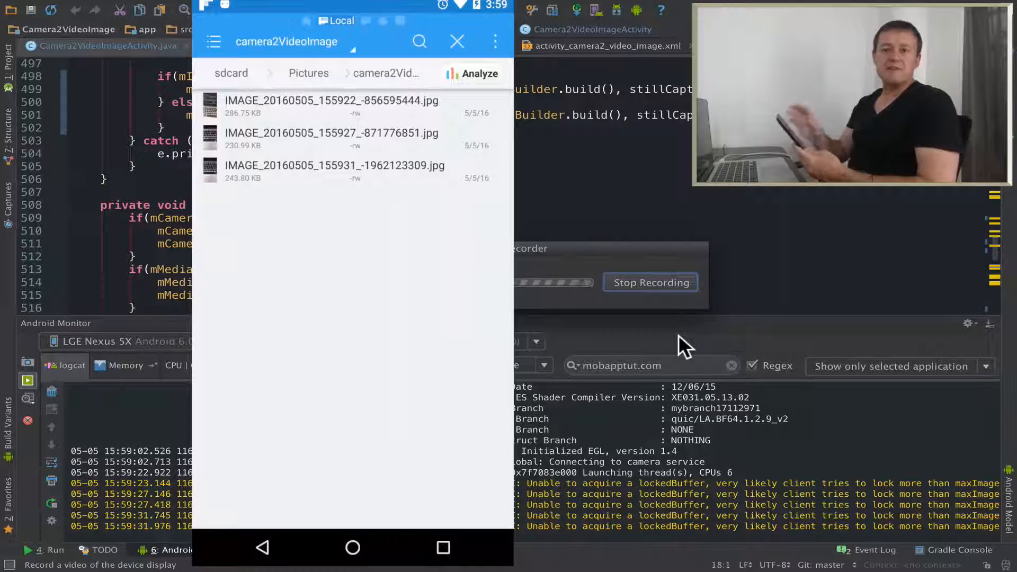
Tap the first IMAGE_...jpg in Pictures/camera2VideoImage to bring up the app chooser
{"action": "left_click", "coordinate": [330, 136]}
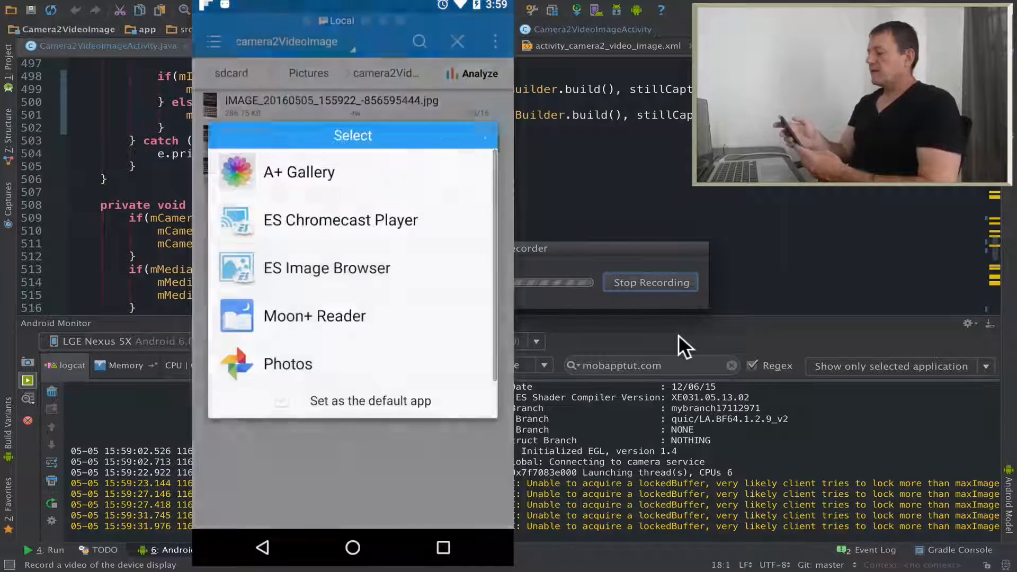